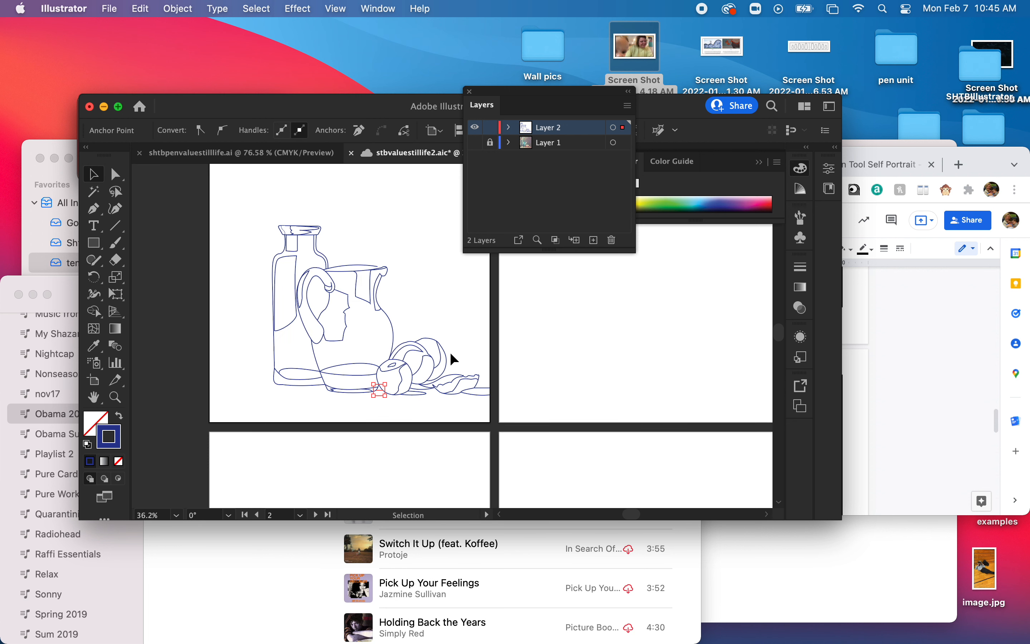
{"action": "mouse_move", "coordinate": [473, 151]}
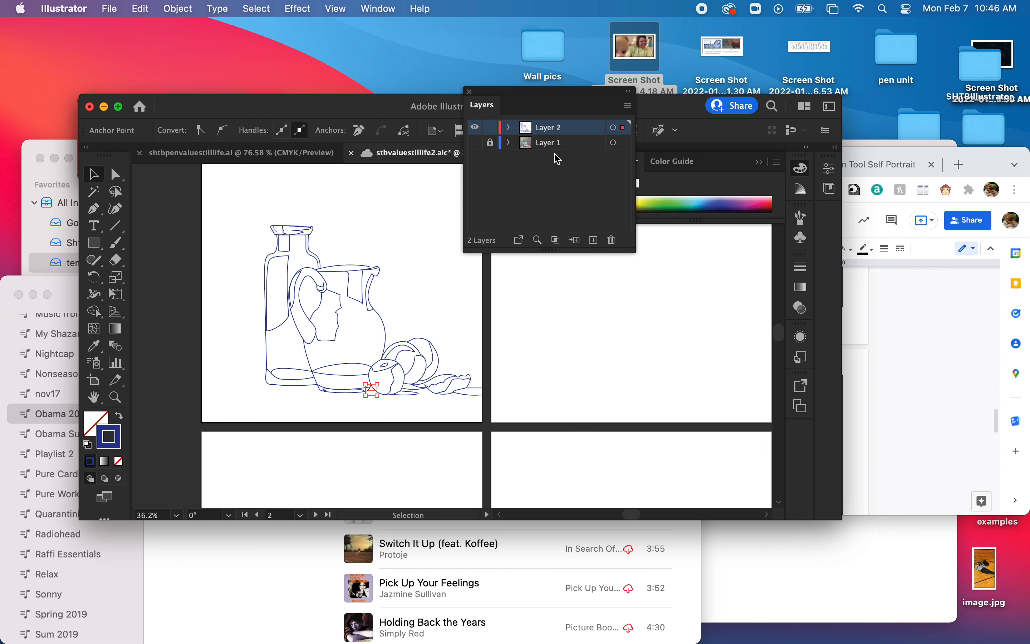
Show the hidden reference photo layer beneath the traced still-life outlines
{"action": "left_click", "coordinate": [475, 142]}
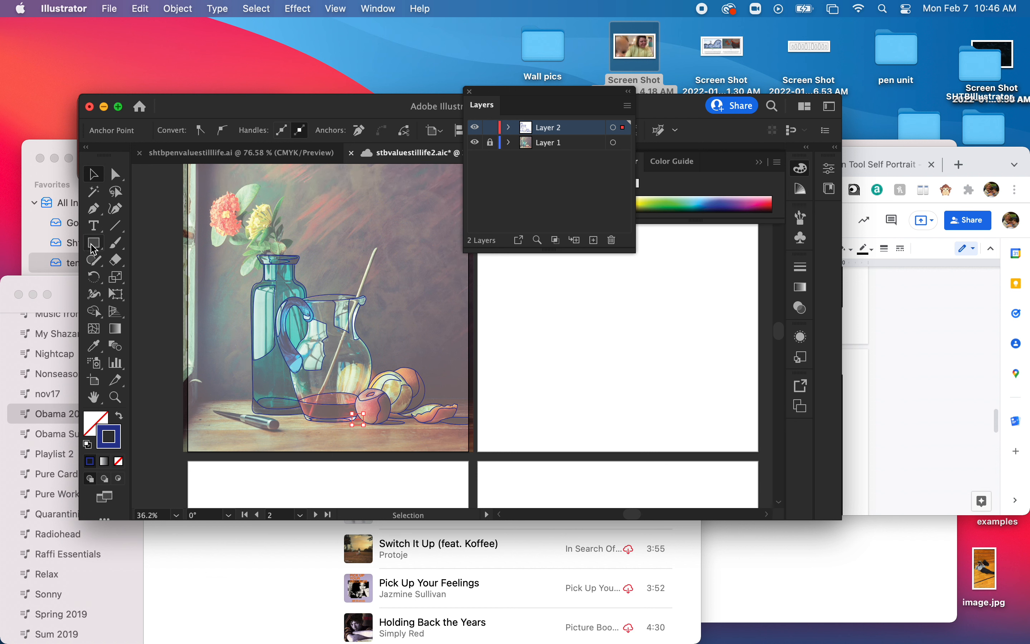
{"action": "mouse_move", "coordinate": [93, 243]}
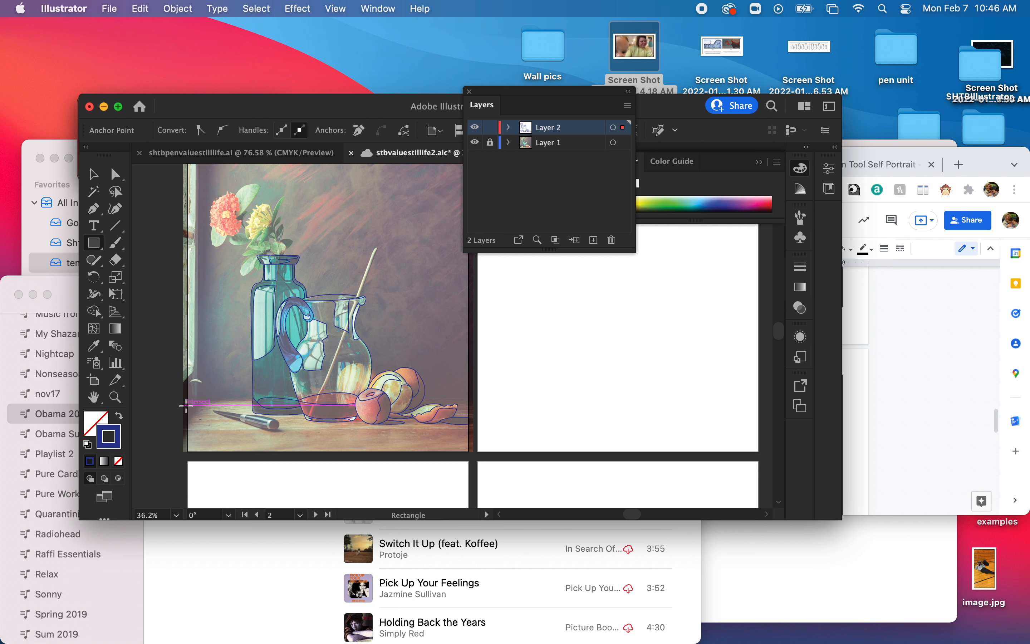
Draw the table rectangle as a strip across the lower part of the scene
{"action": "left_click_drag", "start_coordinate": [187, 401], "coordinate": [355, 404]}
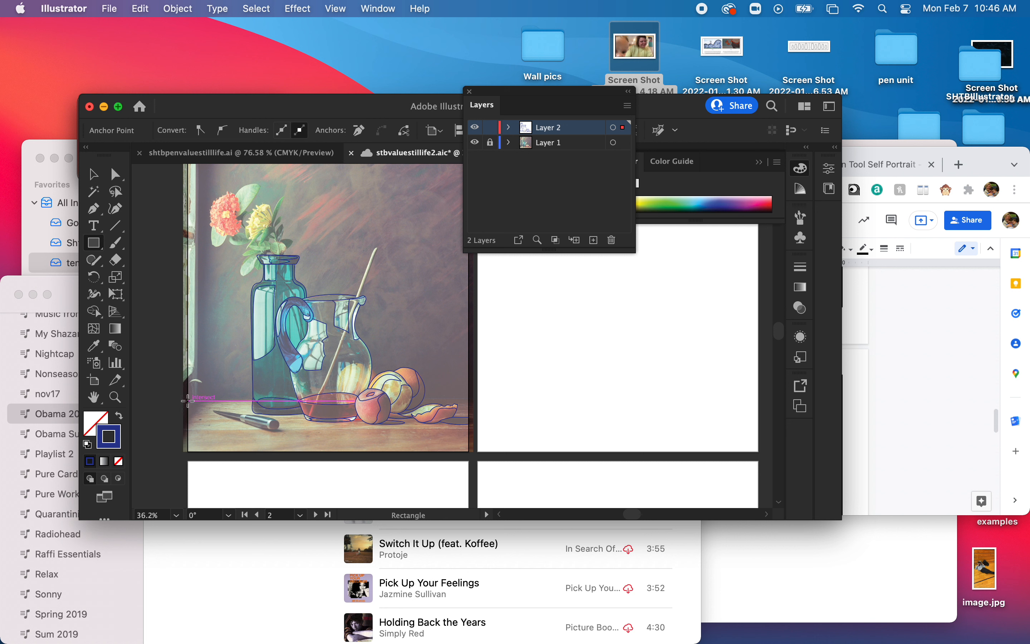
{"action": "left_click_drag", "start_coordinate": [187, 399], "coordinate": [474, 452]}
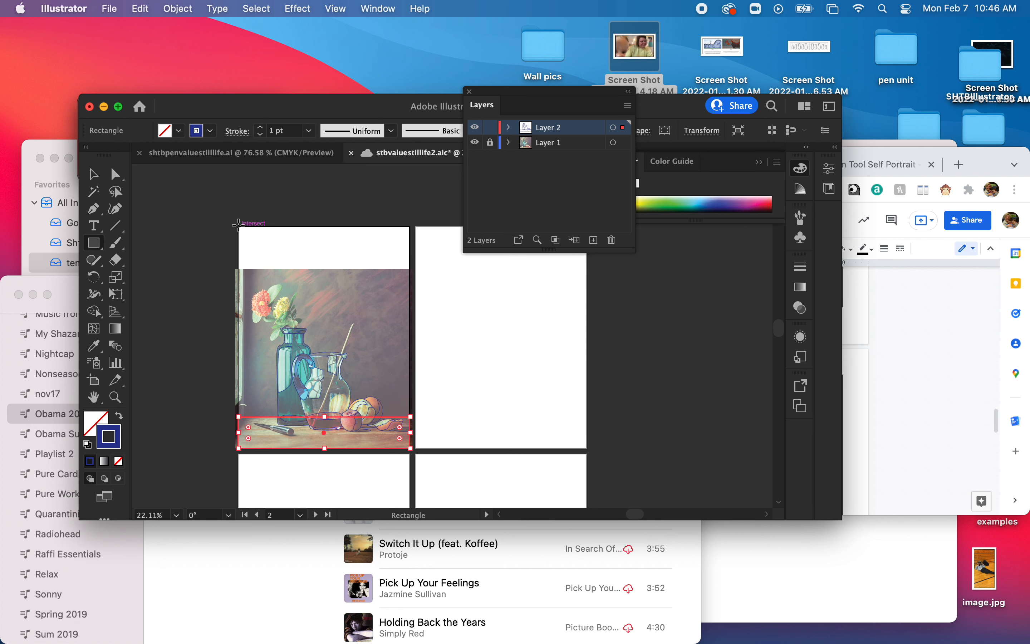
{"action": "mouse_move", "coordinate": [240, 226]}
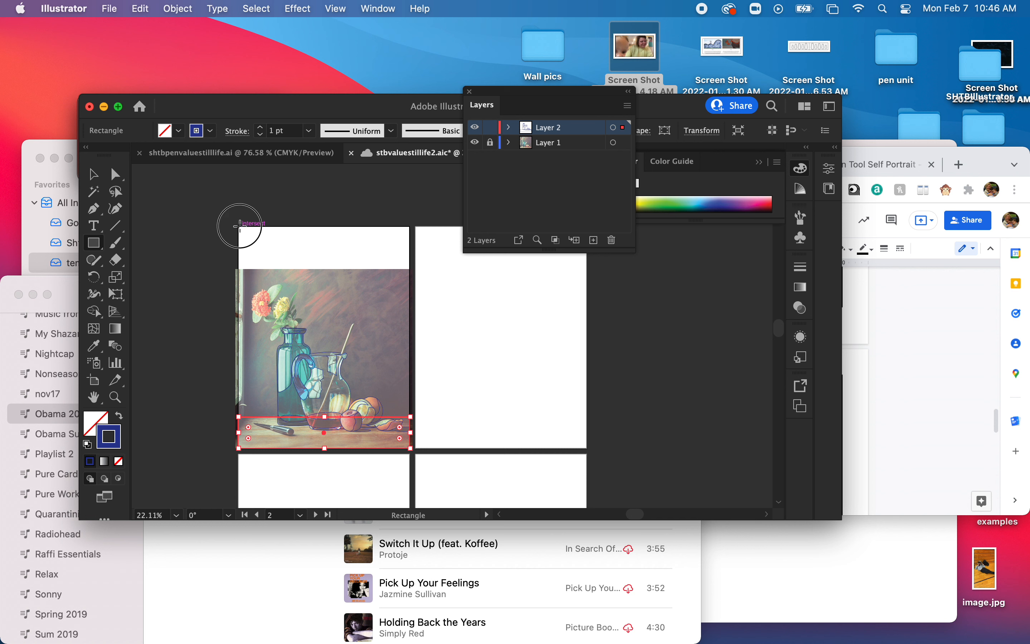
Draw a background rectangle covering the whole artboard, then deselect it
{"action": "left_click_drag", "start_coordinate": [240, 226], "coordinate": [406, 440]}
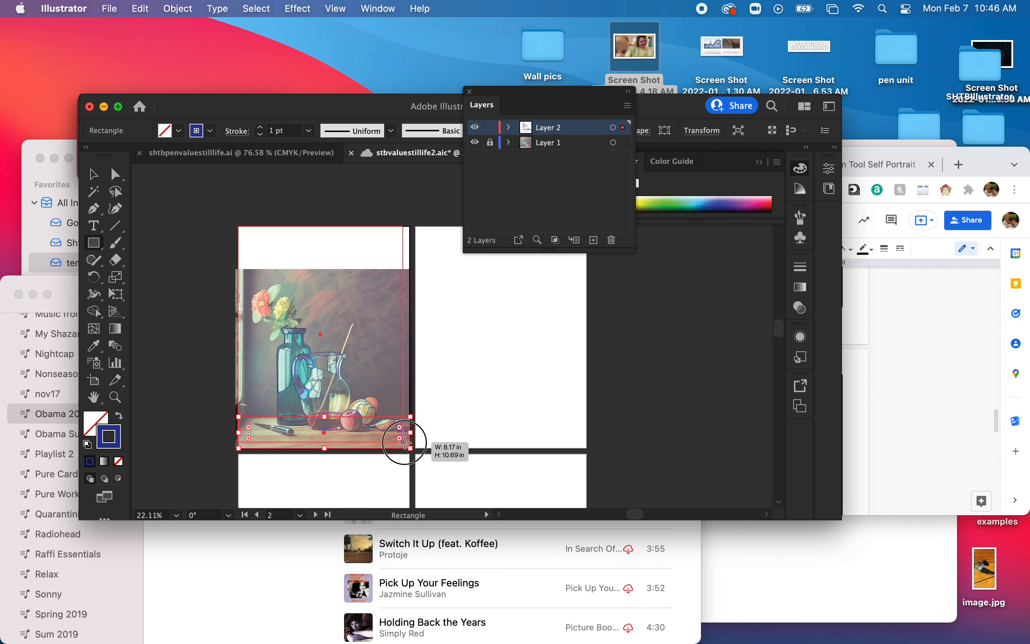
{"action": "left_click_drag", "start_coordinate": [404, 440], "coordinate": [413, 445]}
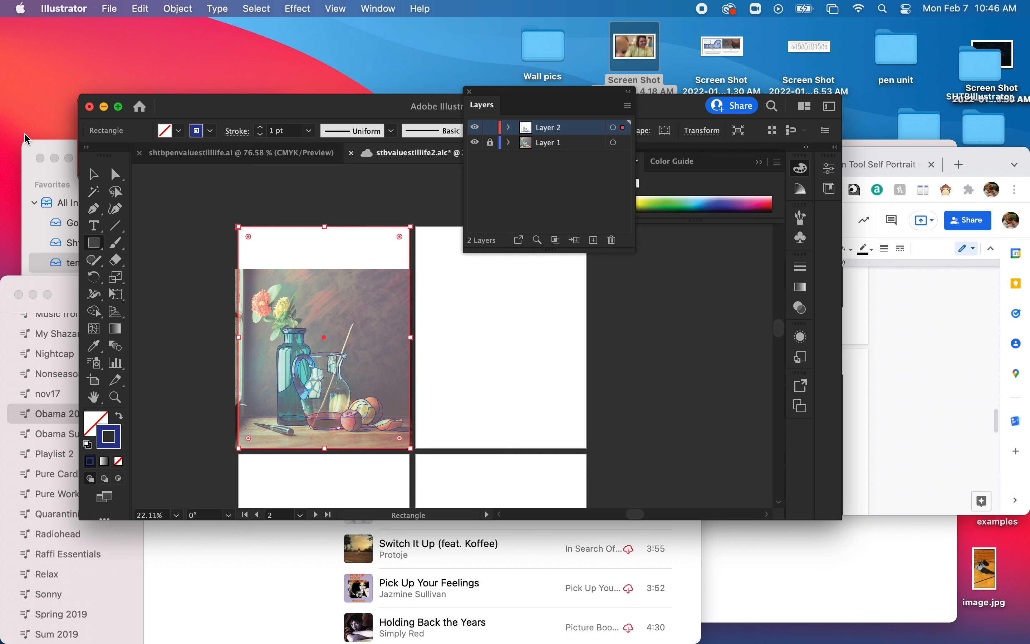
{"action": "left_click", "coordinate": [94, 175]}
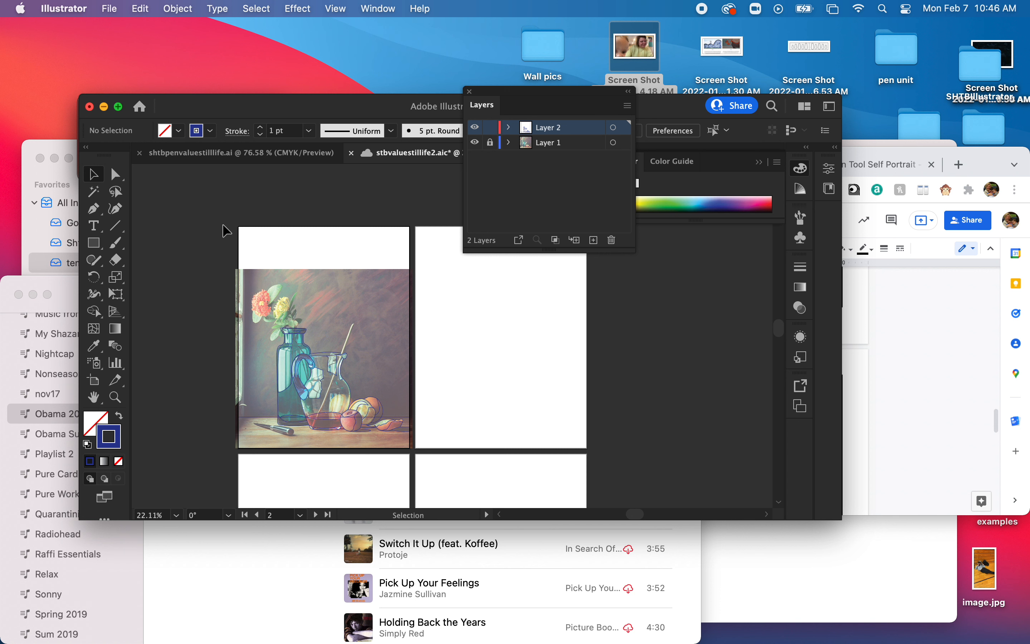
{"action": "mouse_move", "coordinate": [218, 238]}
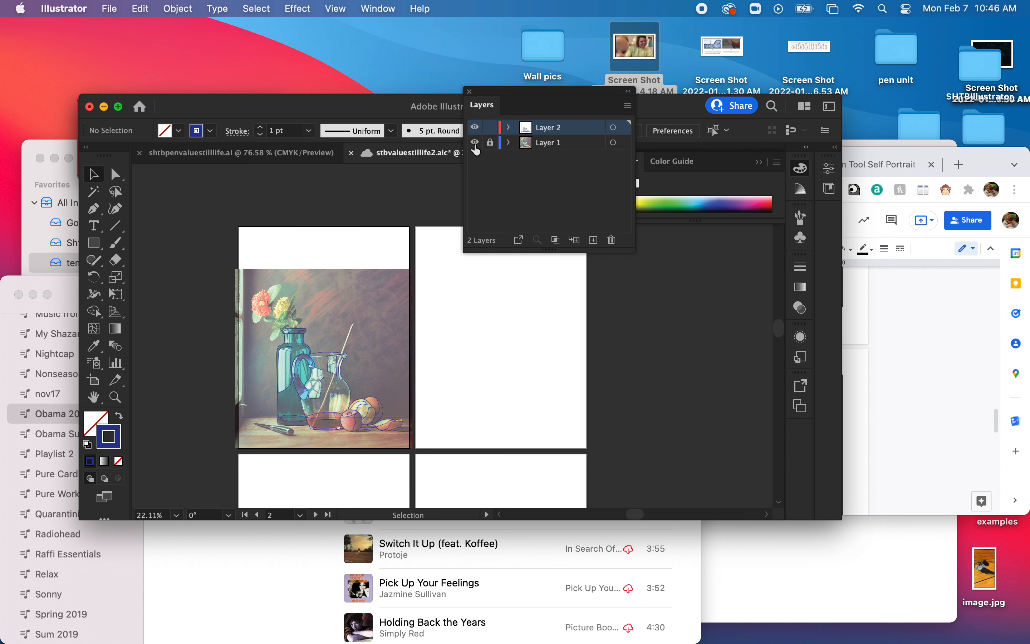
Hide the reference photo layer and choose the Knife from the Eraser flyout
{"action": "left_click", "coordinate": [475, 143]}
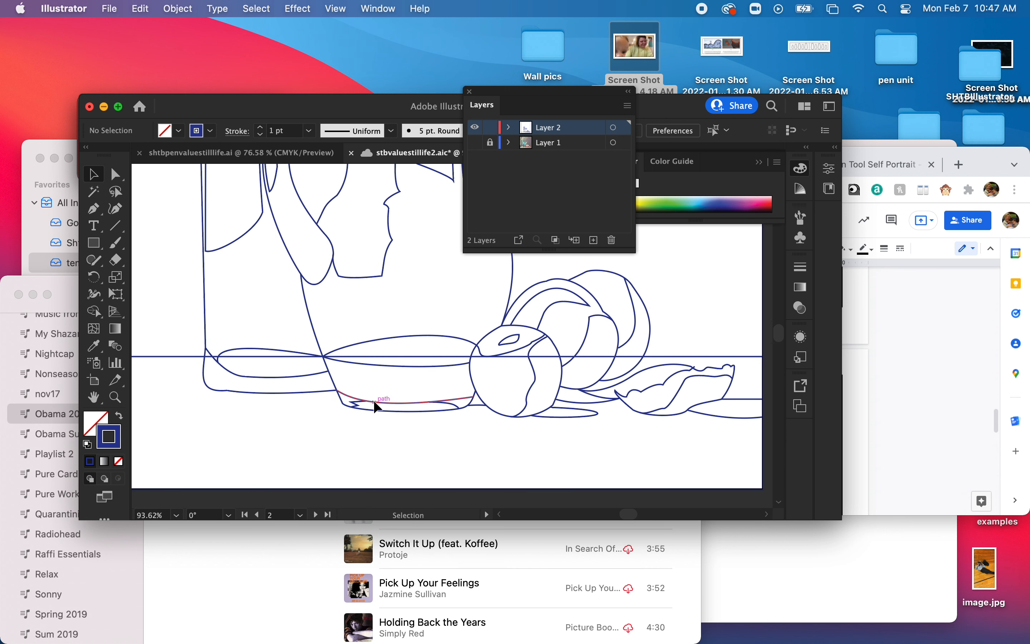
{"action": "mouse_move", "coordinate": [52, 213]}
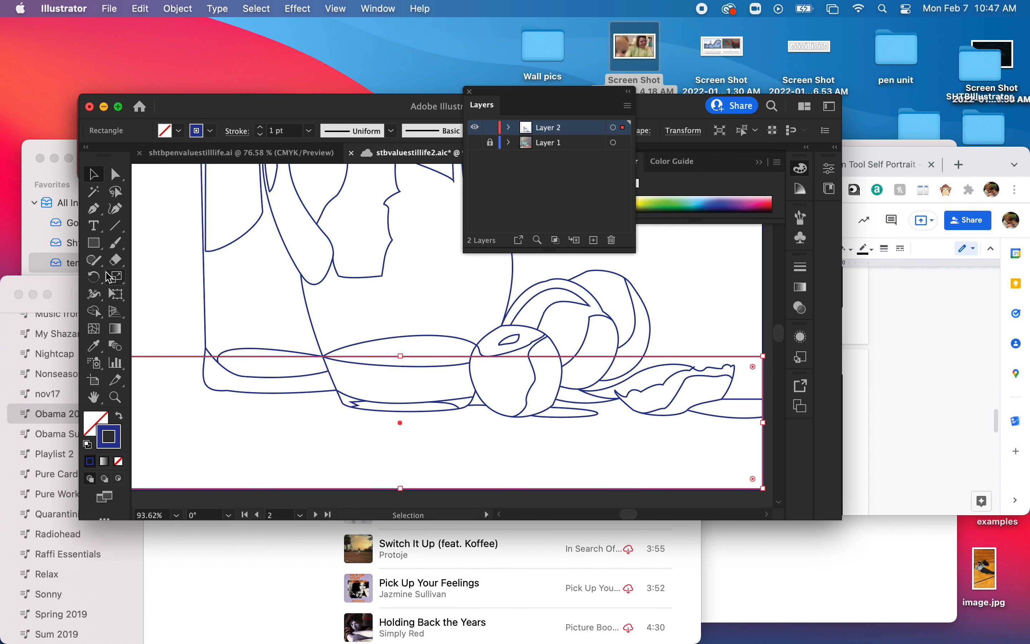
{"action": "left_click", "coordinate": [115, 260]}
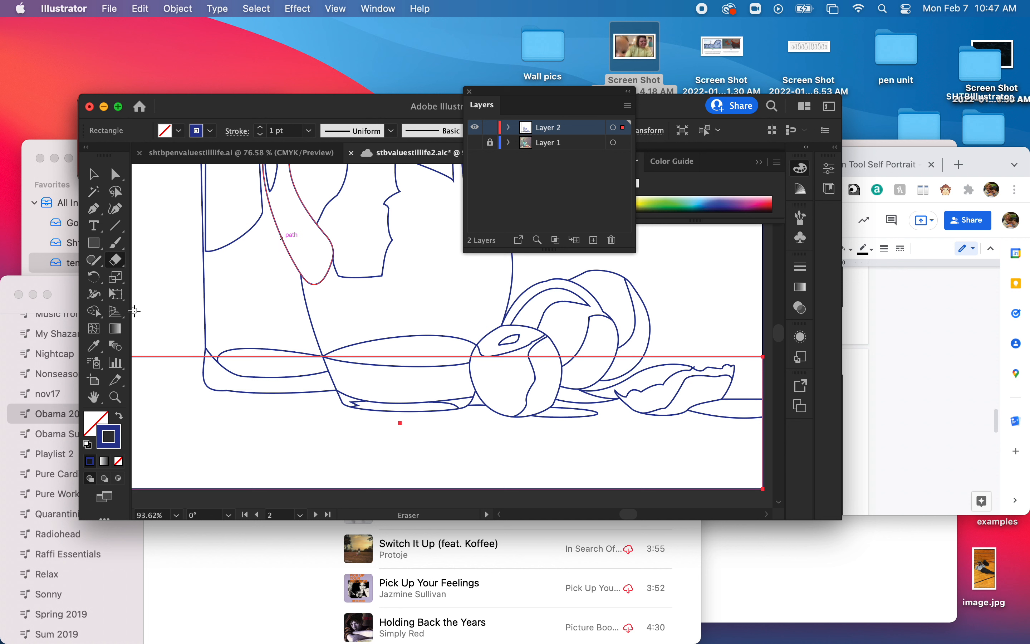
{"action": "left_click", "coordinate": [115, 259]}
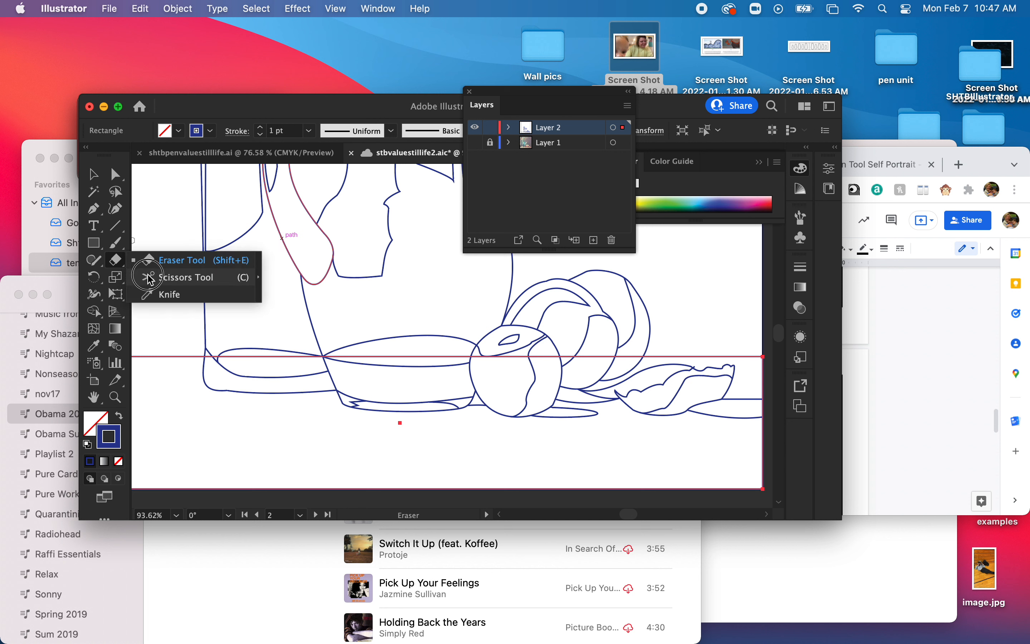
{"action": "left_click", "coordinate": [170, 294]}
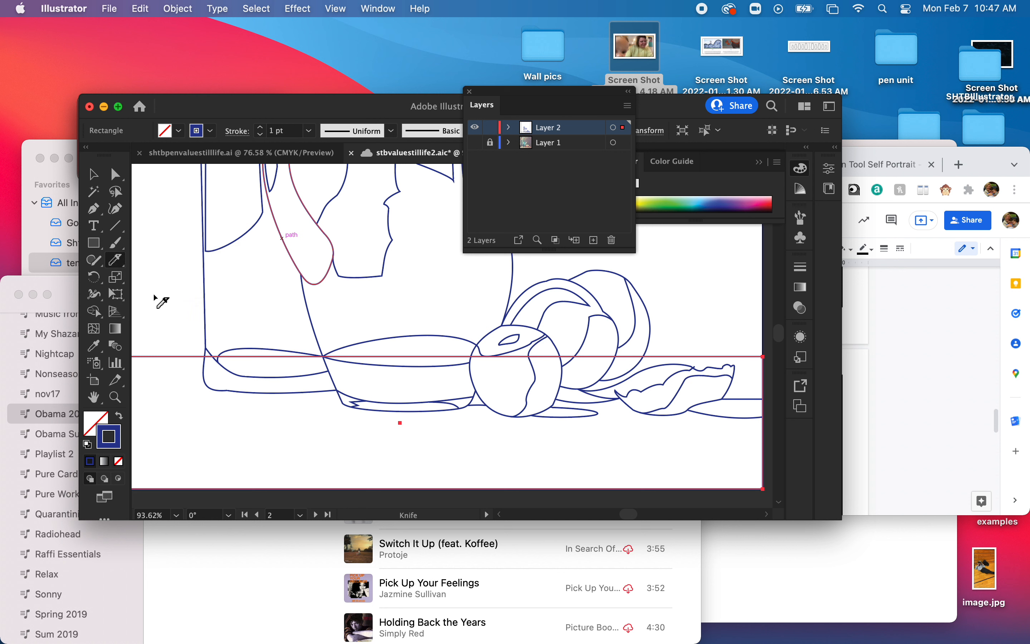
{"action": "mouse_move", "coordinate": [211, 359]}
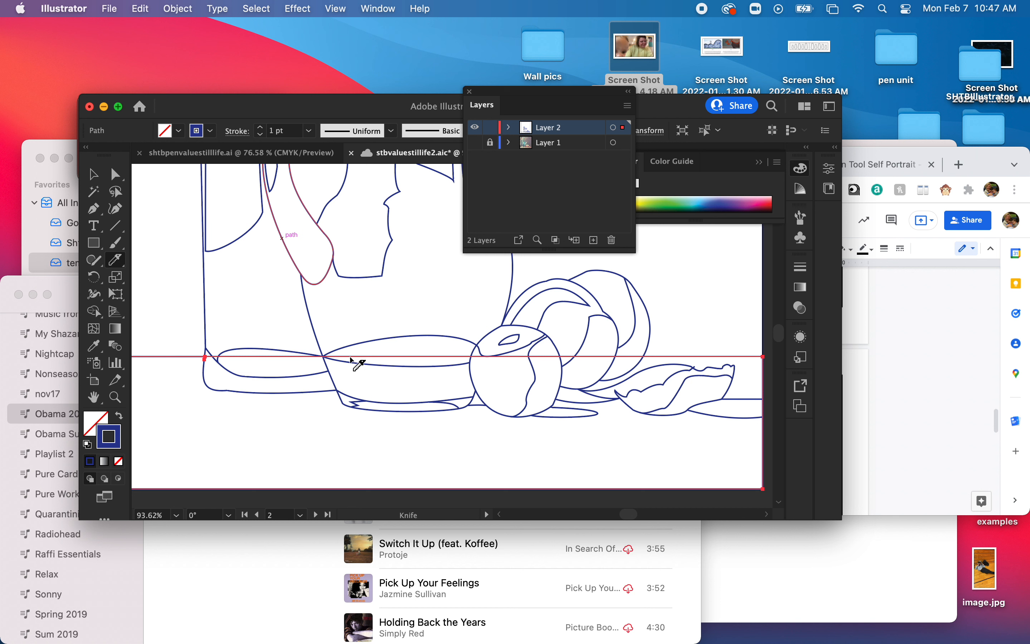
{"action": "mouse_move", "coordinate": [650, 361]}
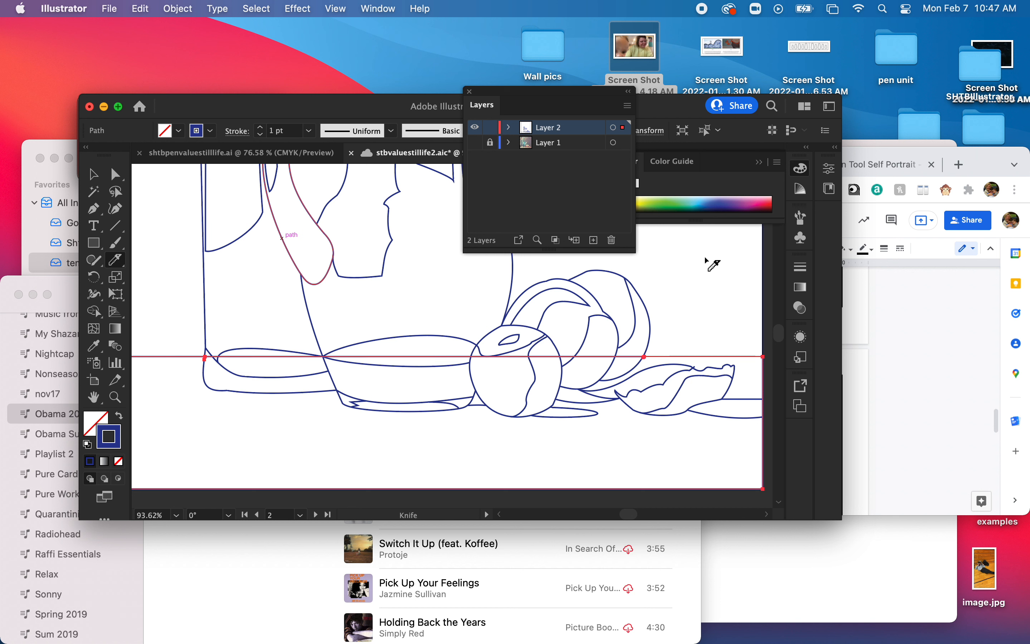
Slice the table's top edge where it crosses the bowl and pitcher outlines
{"action": "left_click", "coordinate": [93, 174]}
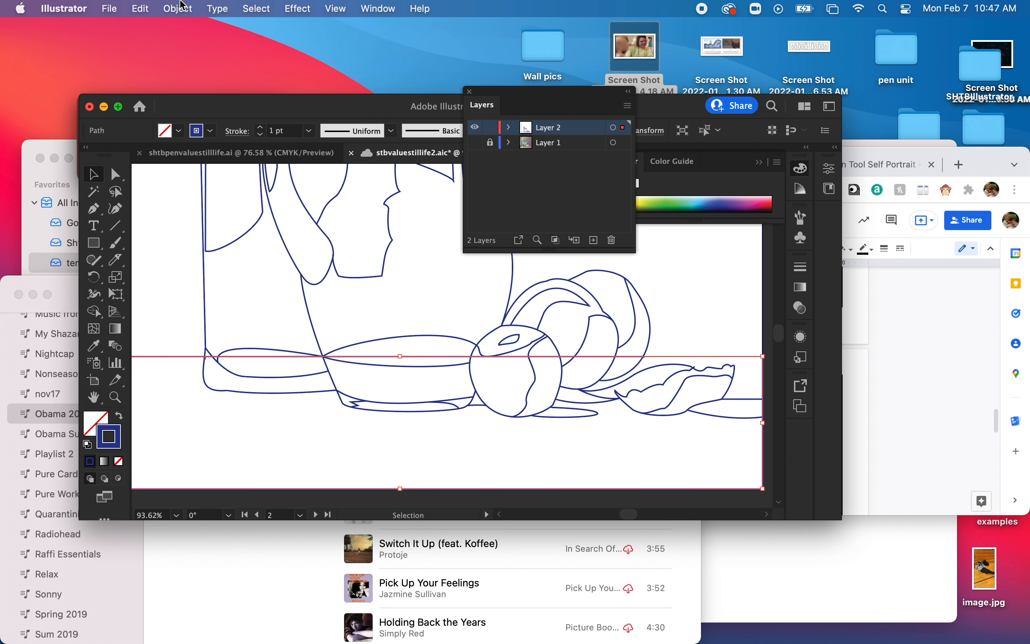
{"action": "left_click", "coordinate": [176, 9]}
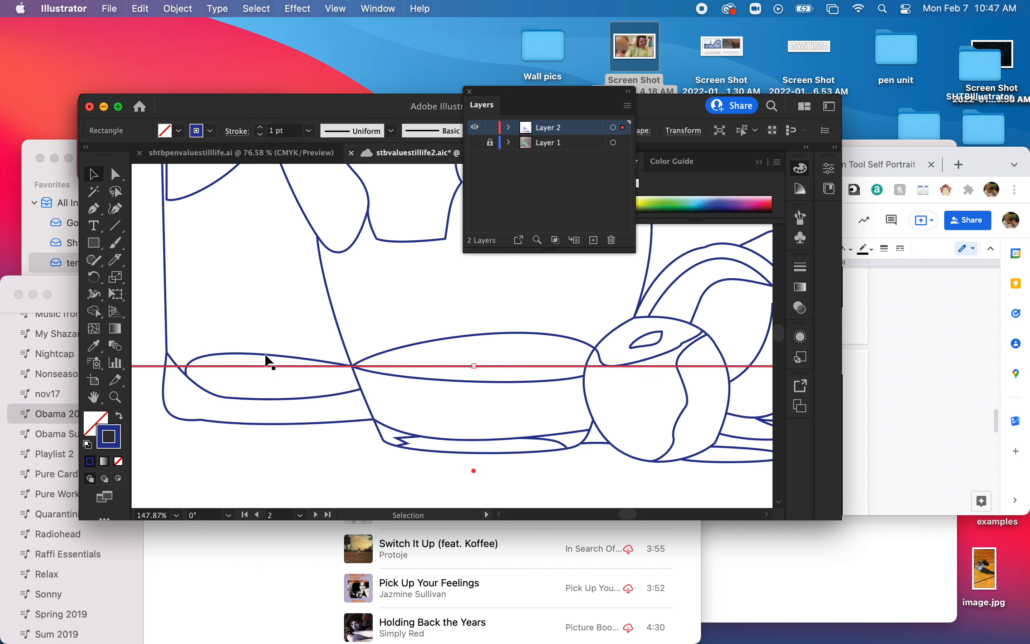
{"action": "mouse_move", "coordinate": [127, 271]}
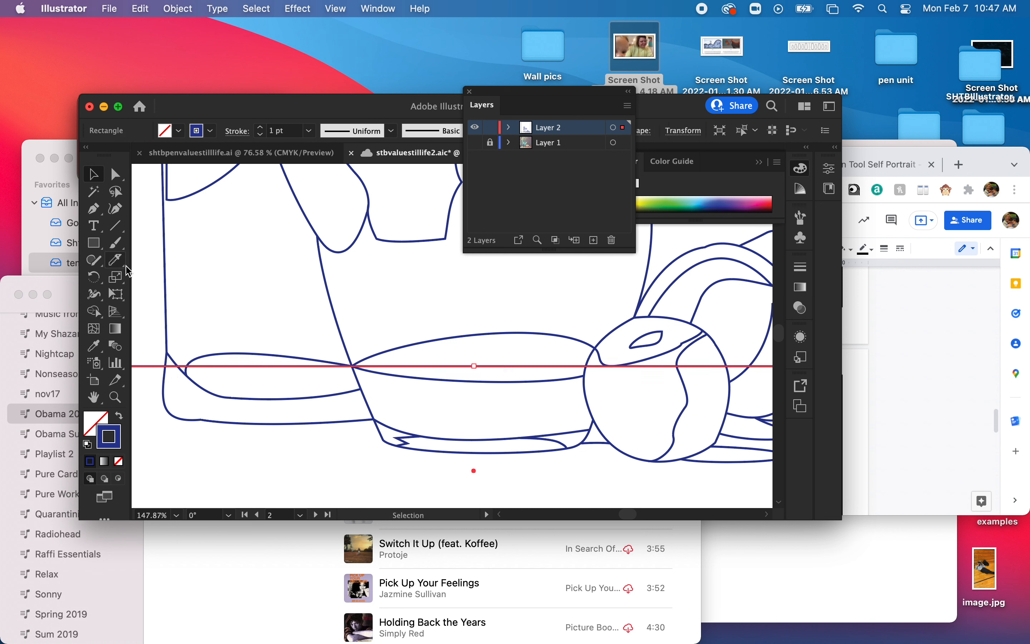
{"action": "left_click", "coordinate": [116, 259]}
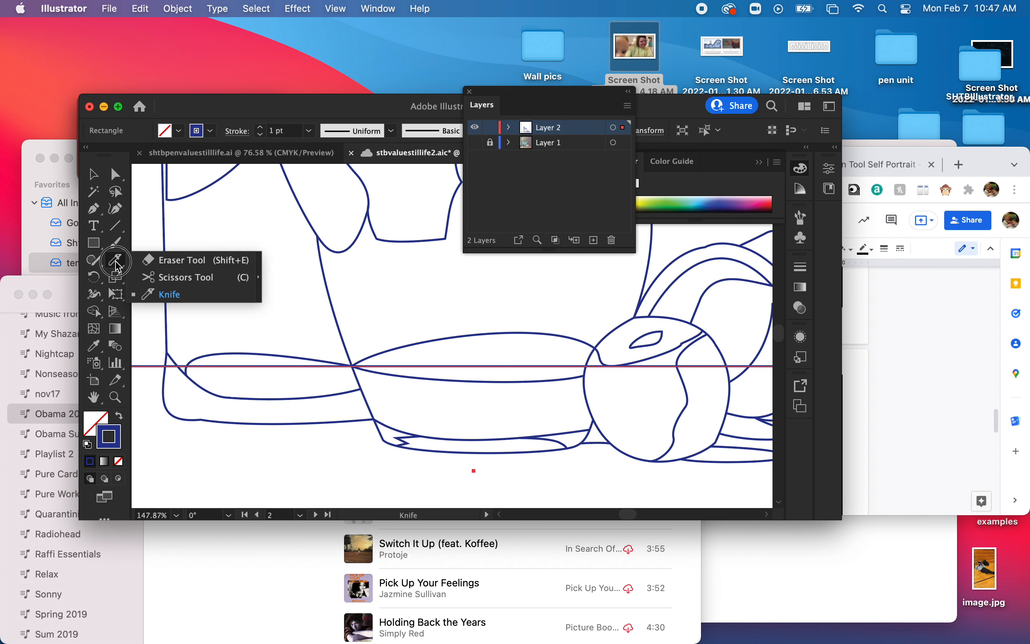
{"action": "left_click", "coordinate": [185, 277]}
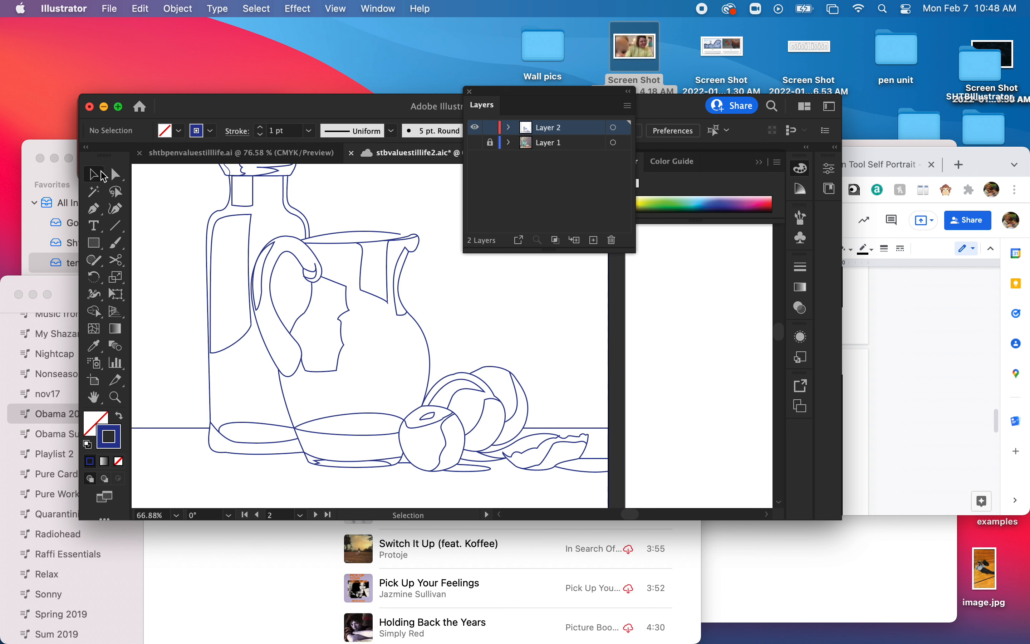
{"action": "mouse_move", "coordinate": [94, 174]}
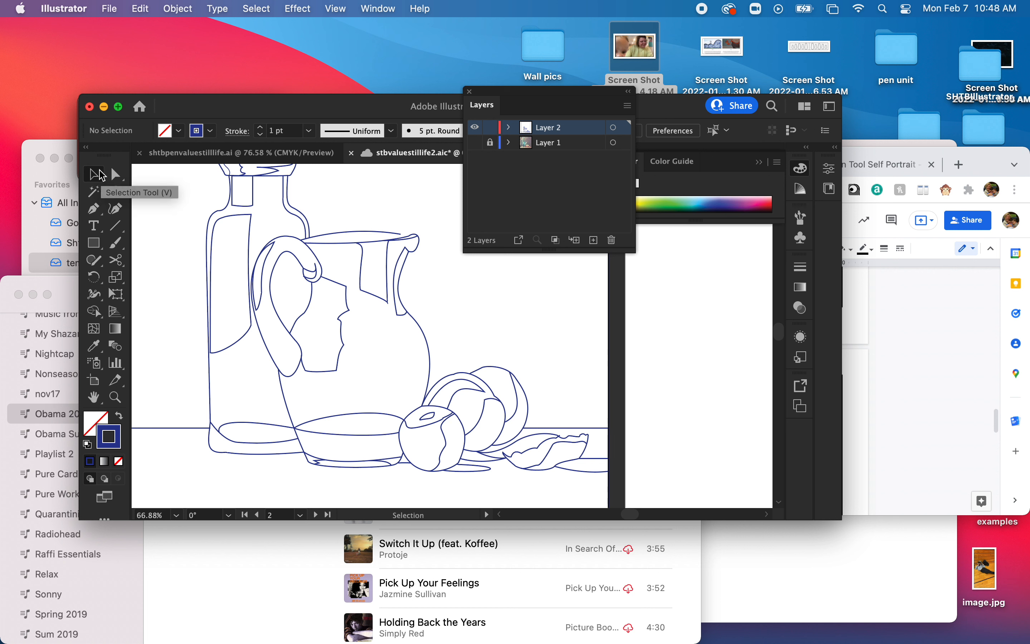
{"action": "mouse_move", "coordinate": [368, 237]}
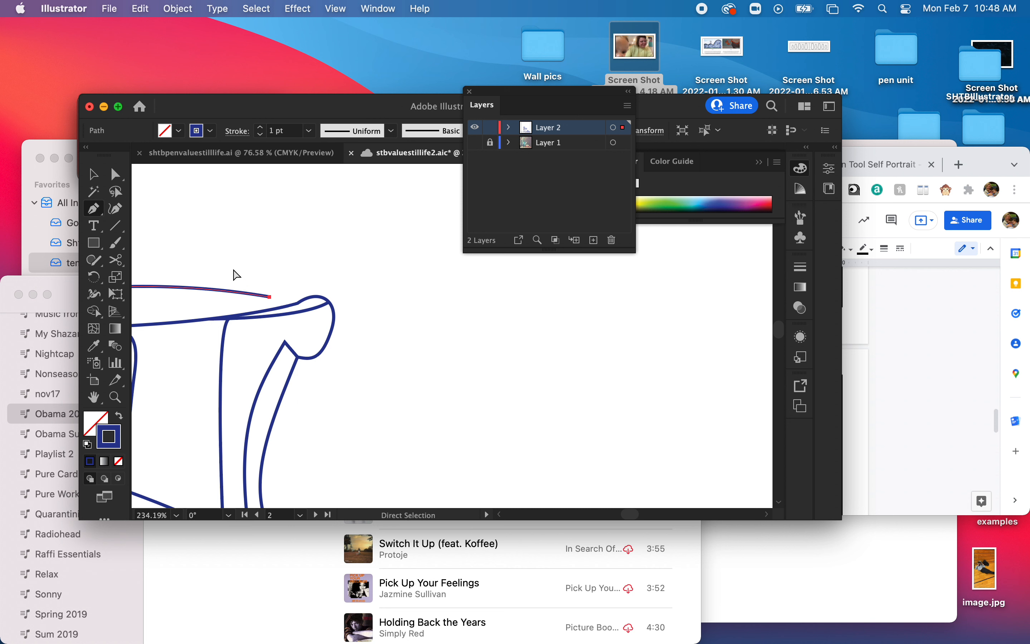
Move the loose line end onto the jug's rim and start closing the gap near the fruit
{"action": "left_click_drag", "start_coordinate": [236, 275], "coordinate": [288, 304]}
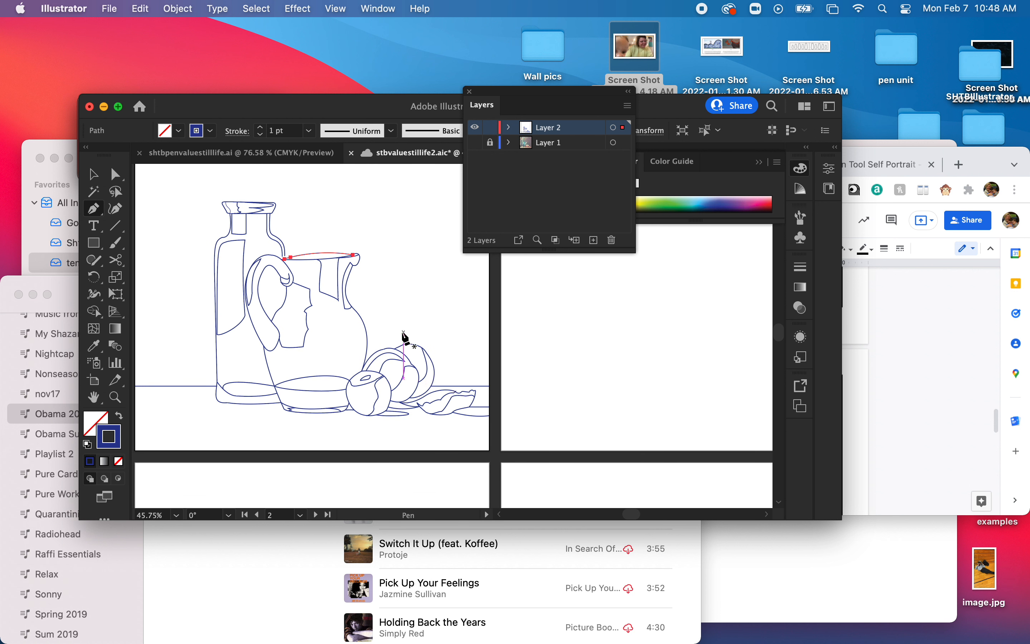
{"action": "left_click", "coordinate": [94, 174]}
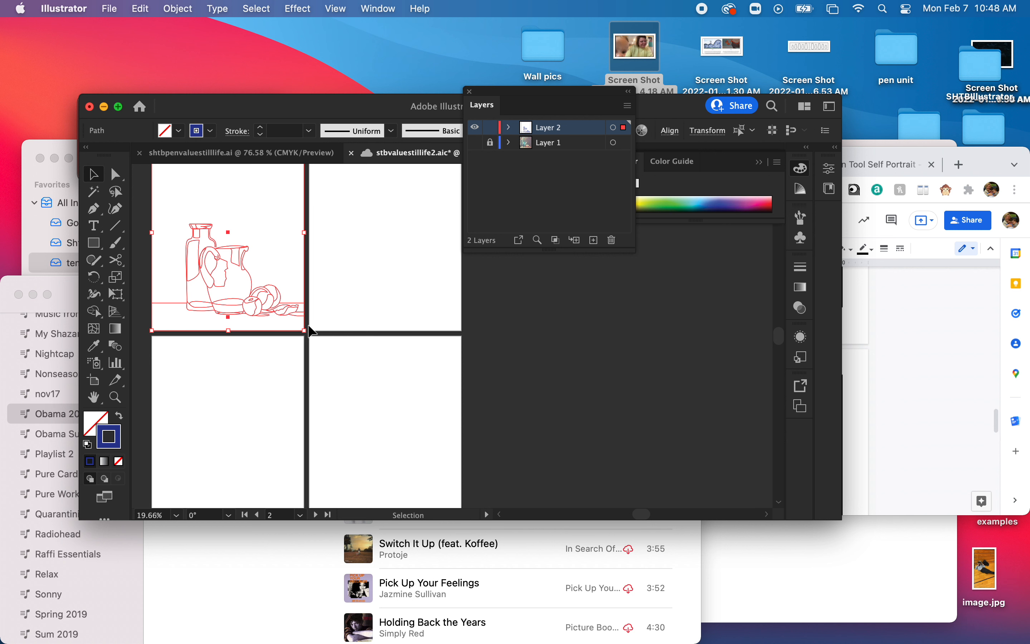
{"action": "mouse_move", "coordinate": [495, 109]}
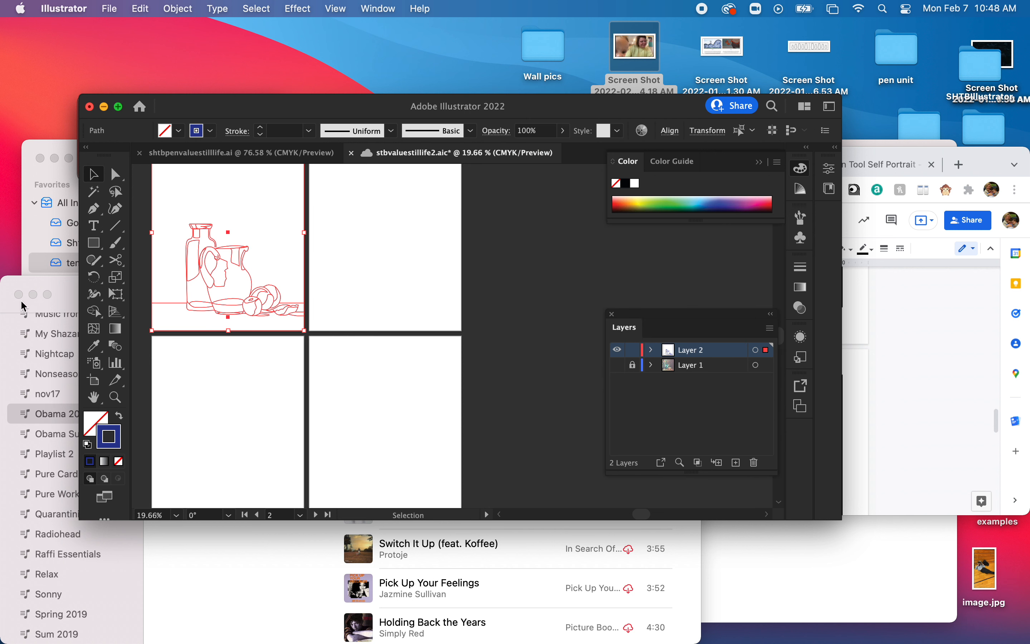
{"action": "mouse_move", "coordinate": [94, 312]}
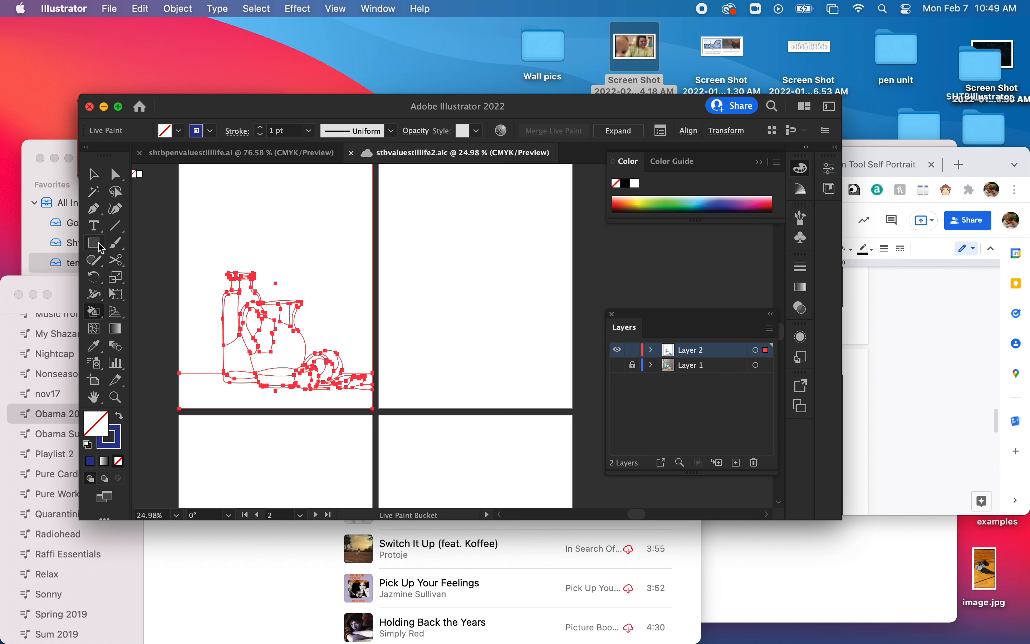
{"action": "mouse_move", "coordinate": [94, 242]}
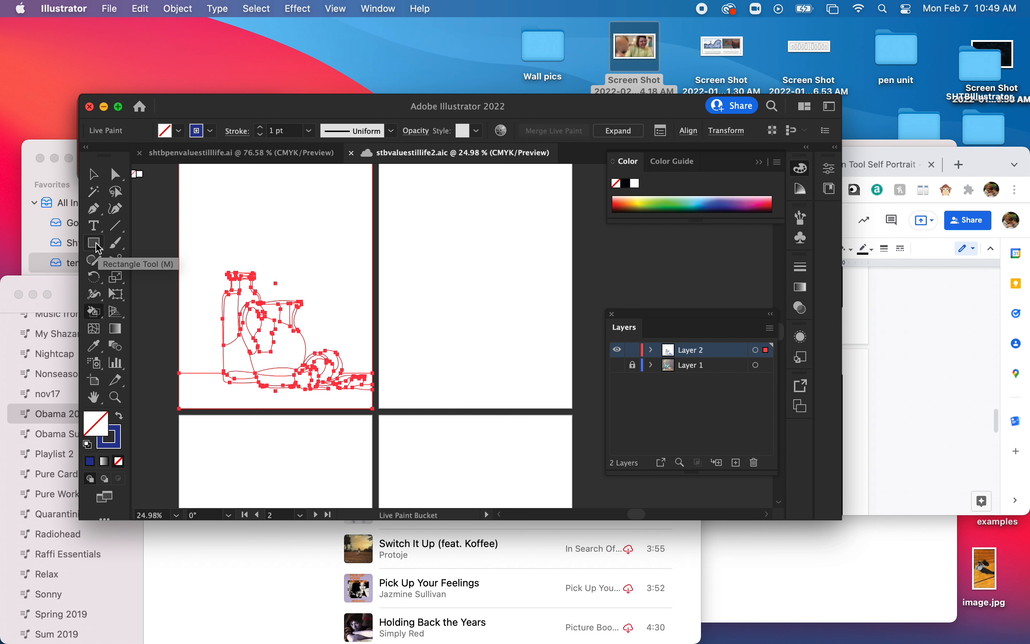
{"action": "mouse_move", "coordinate": [21, 220]}
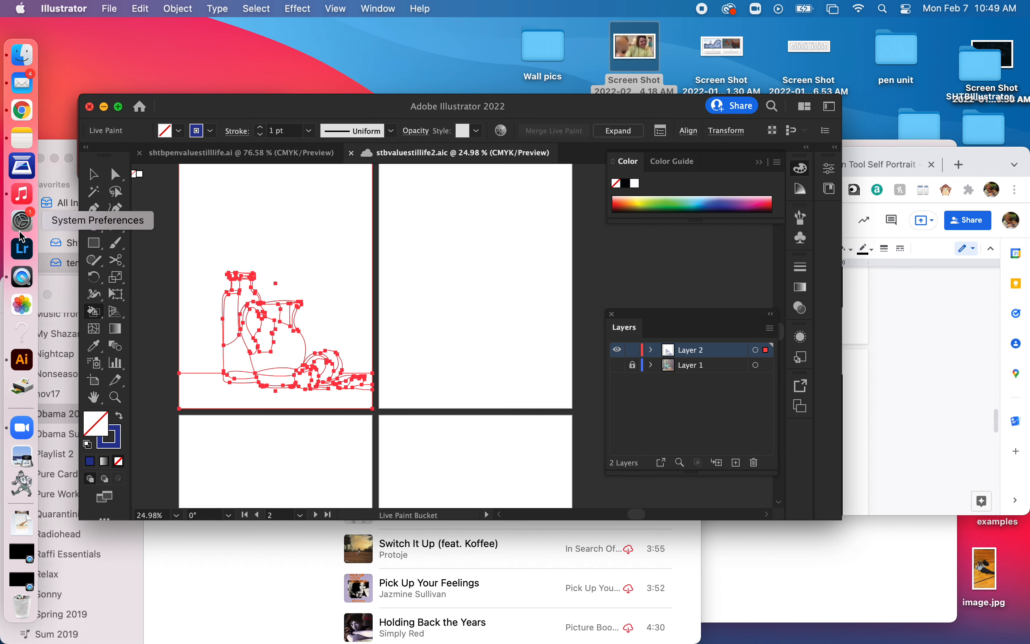